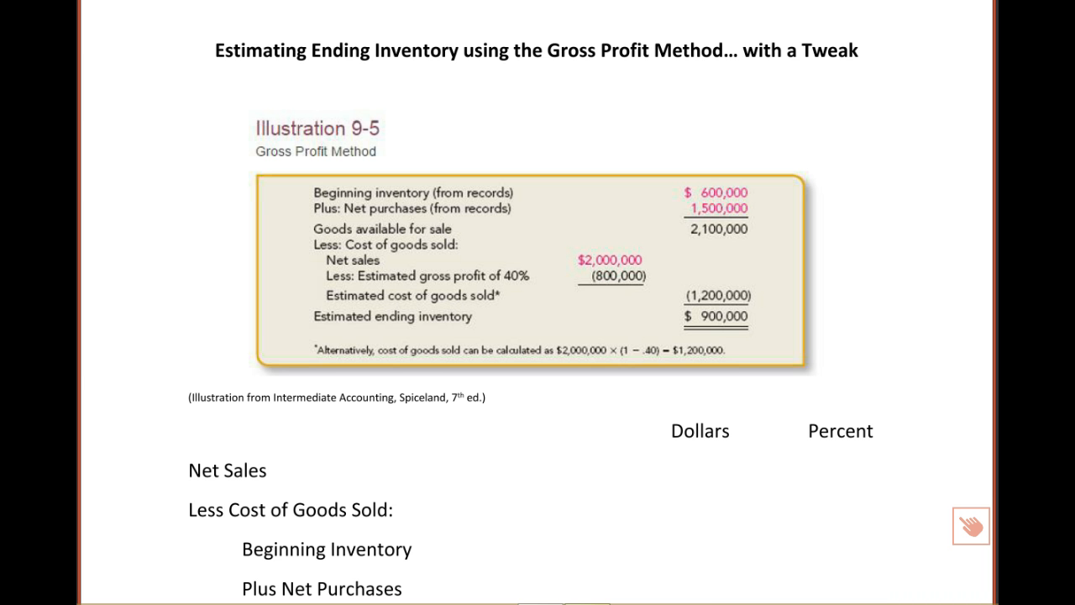
Scroll the slide down to reveal the full income statement outline through Gross Profit.
scroll("down", 3)
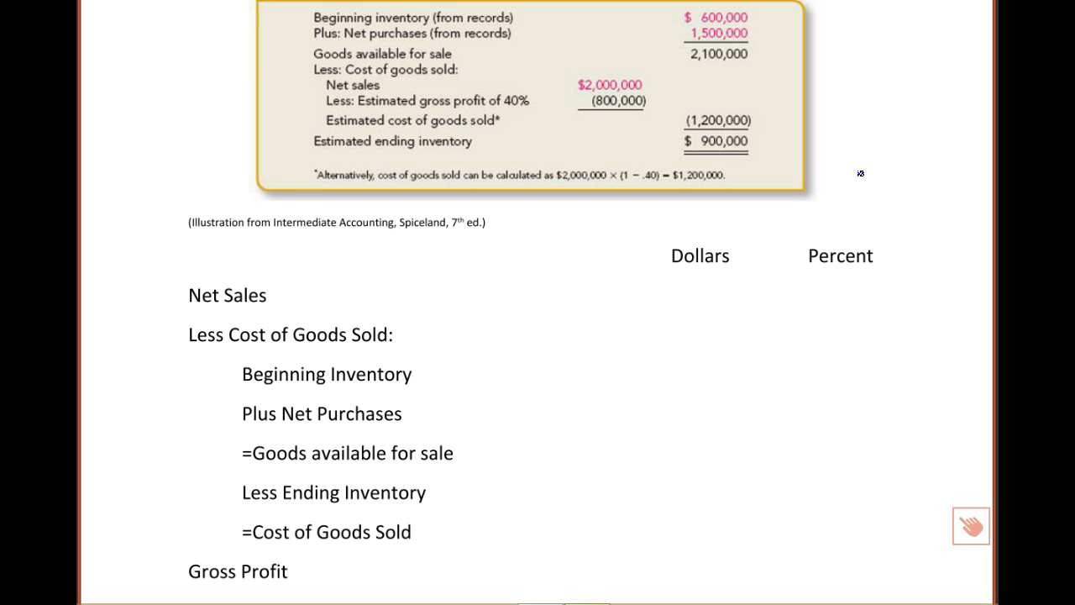
mouse_move(554, 114)
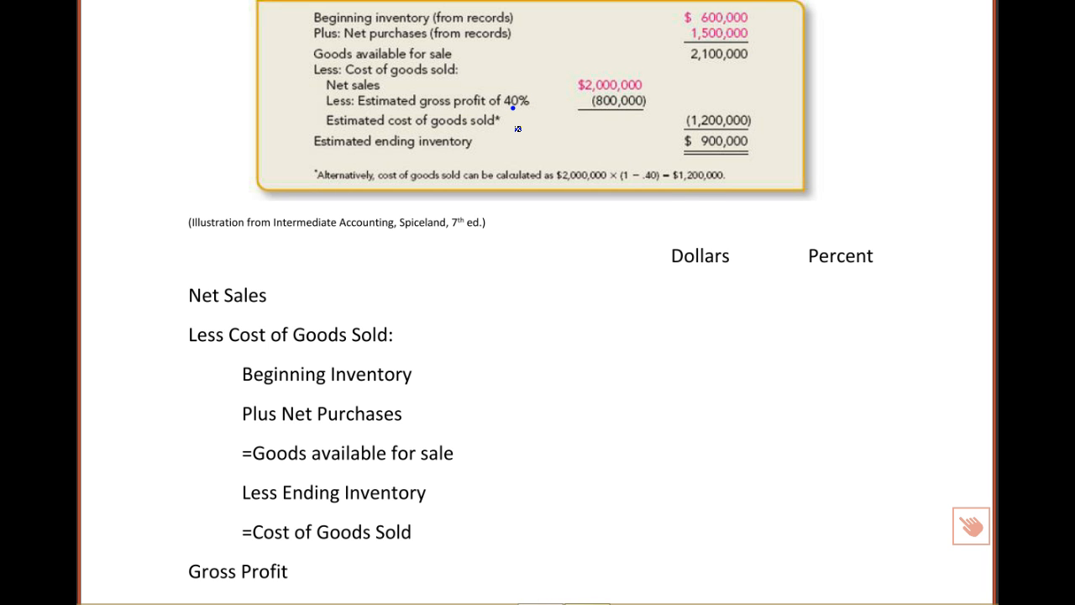
mouse_move(282, 235)
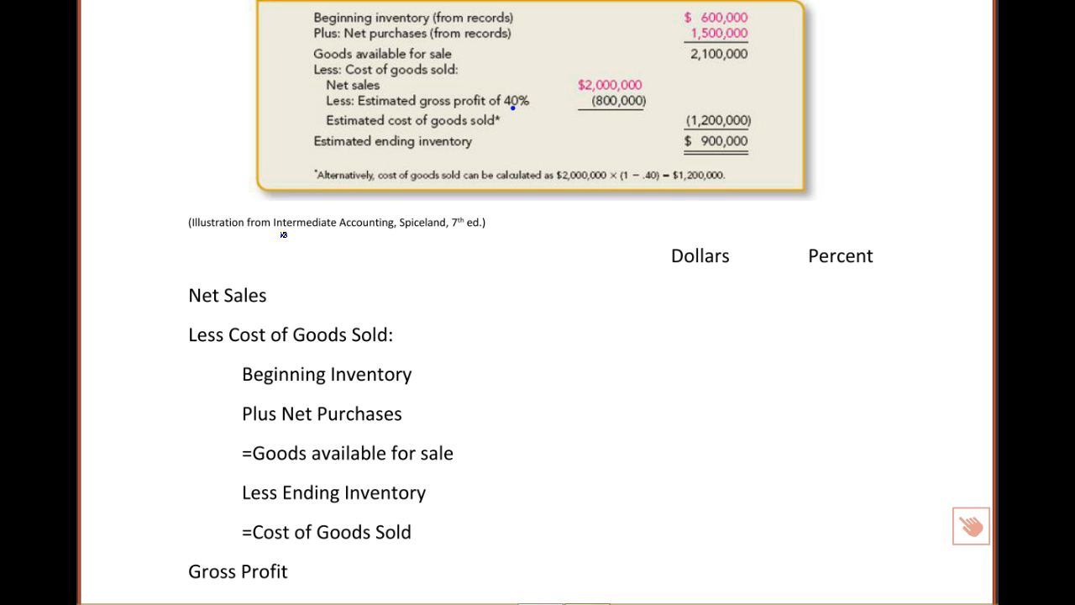
mouse_move(178, 295)
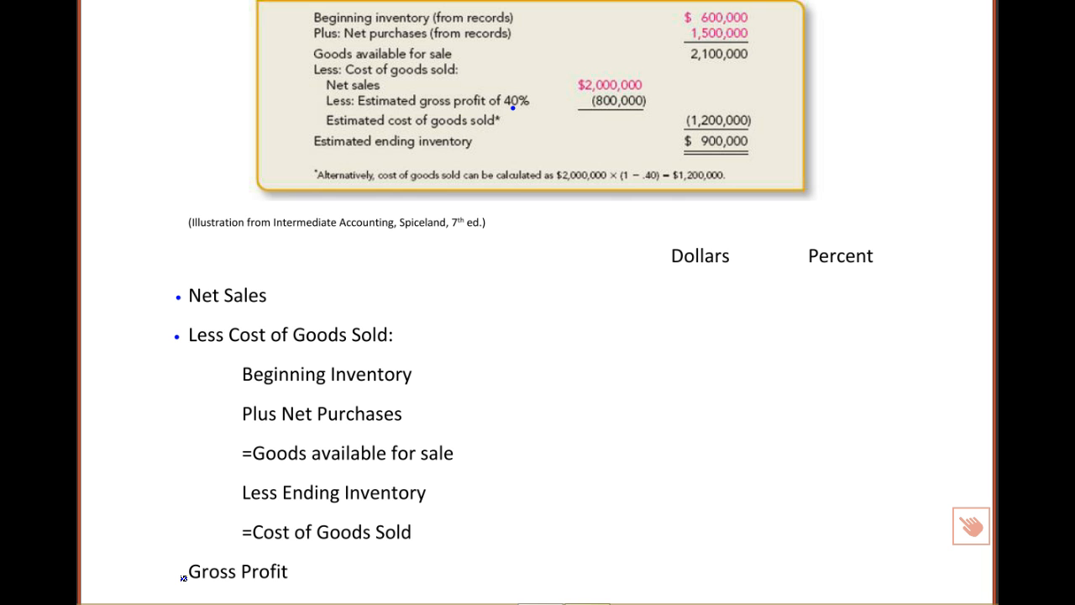
mouse_move(182, 573)
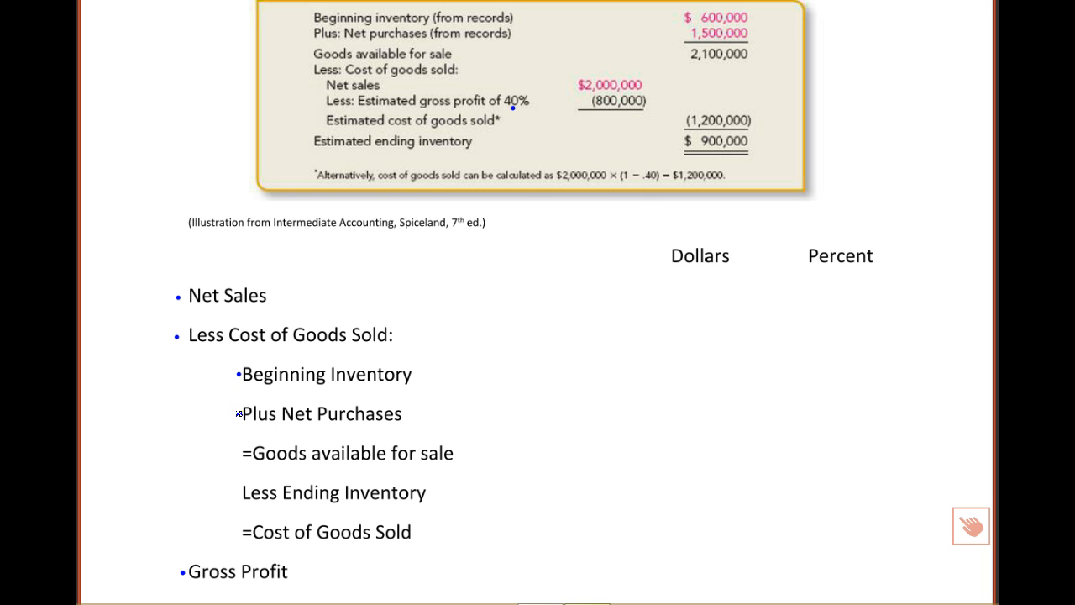
mouse_move(238, 451)
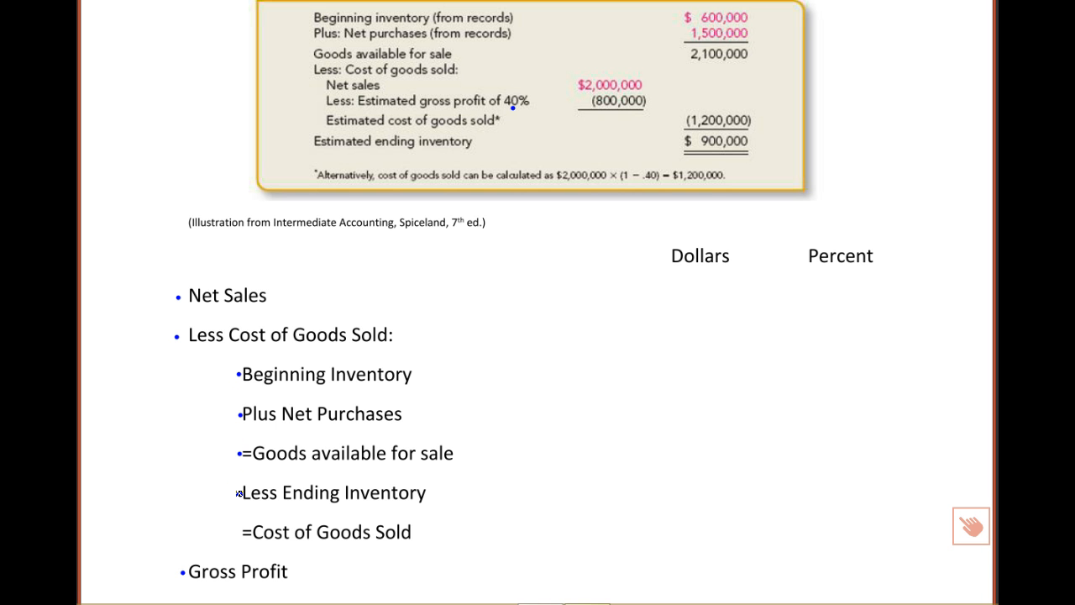
mouse_move(235, 524)
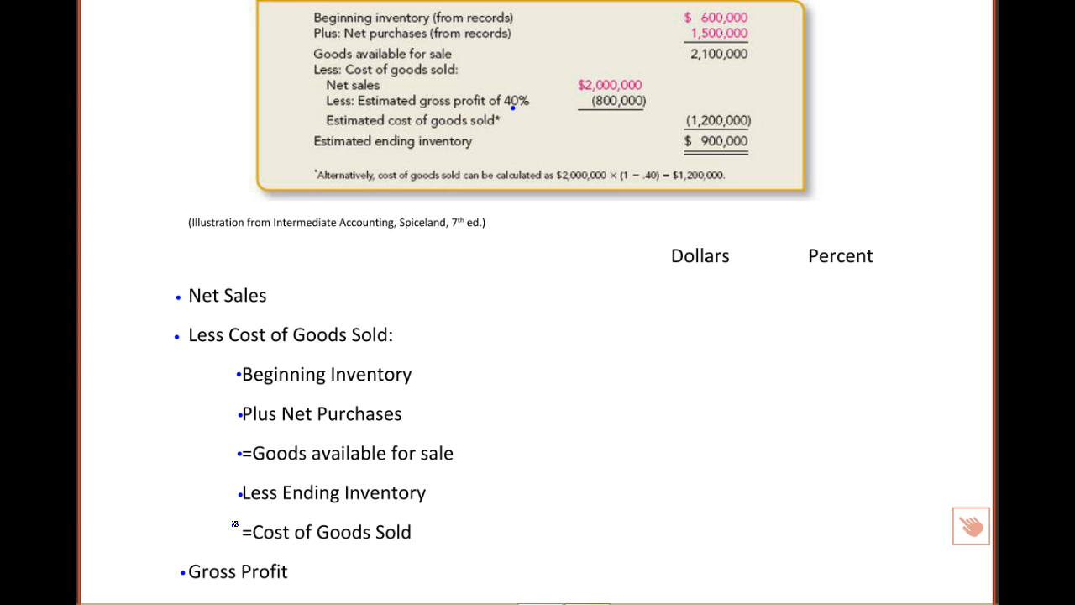
mouse_move(238, 529)
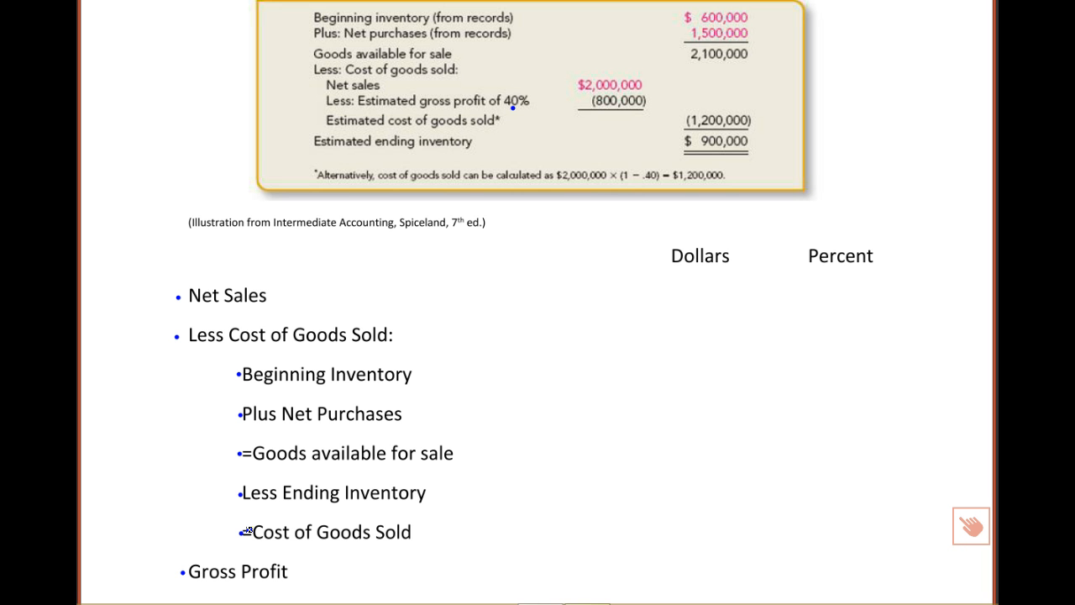
mouse_move(756, 145)
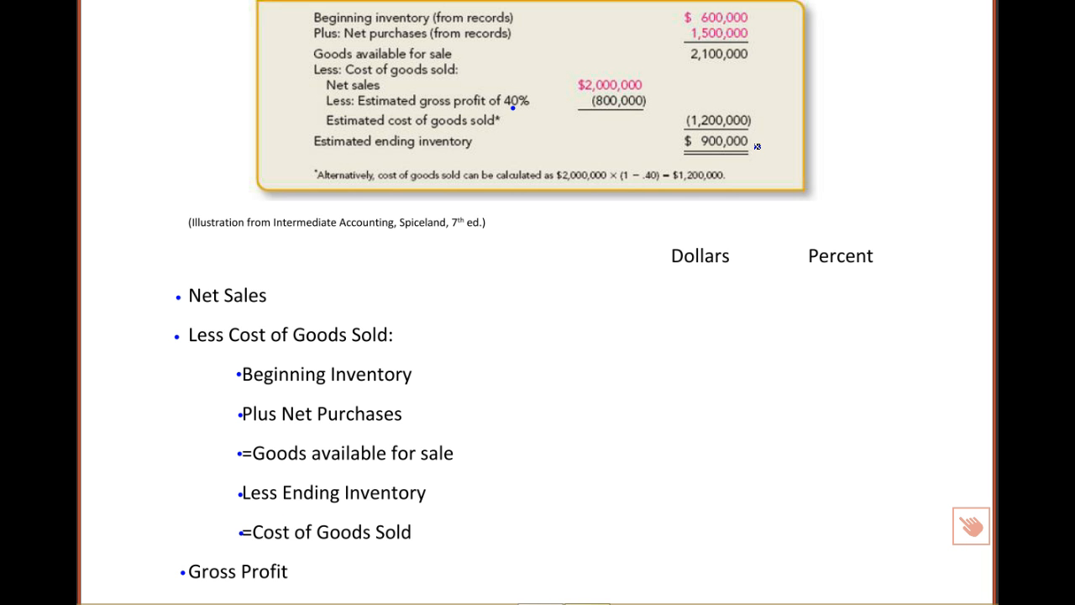
mouse_move(752, 139)
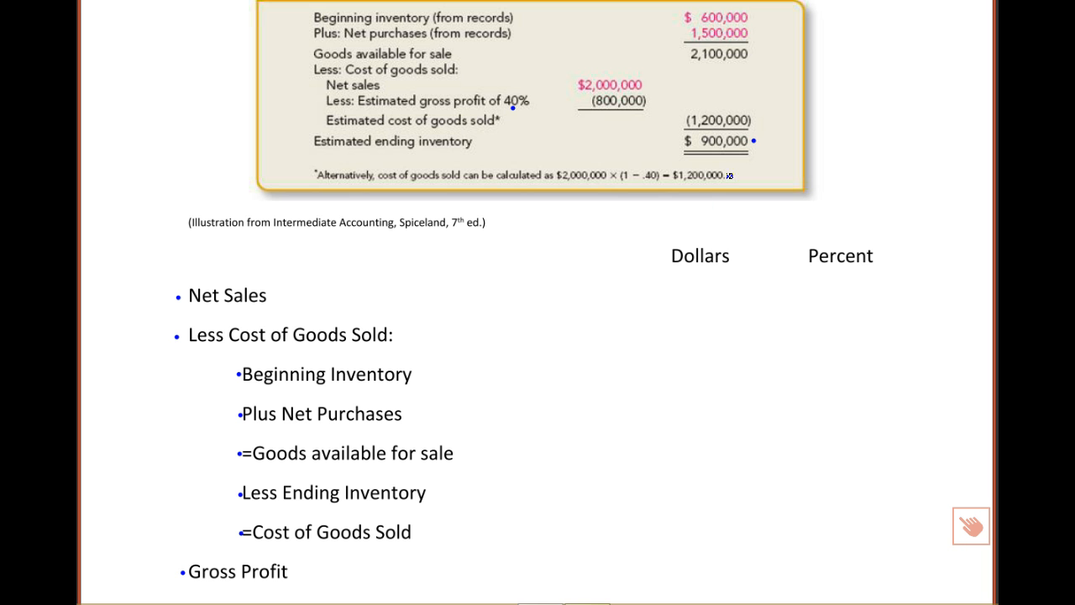
mouse_move(675, 84)
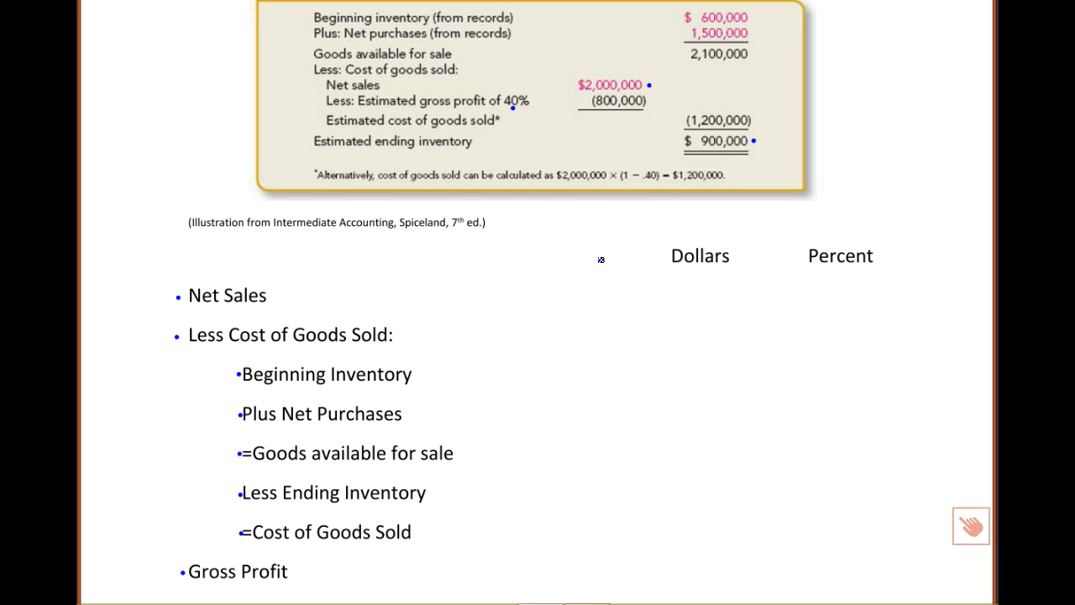
mouse_move(591, 229)
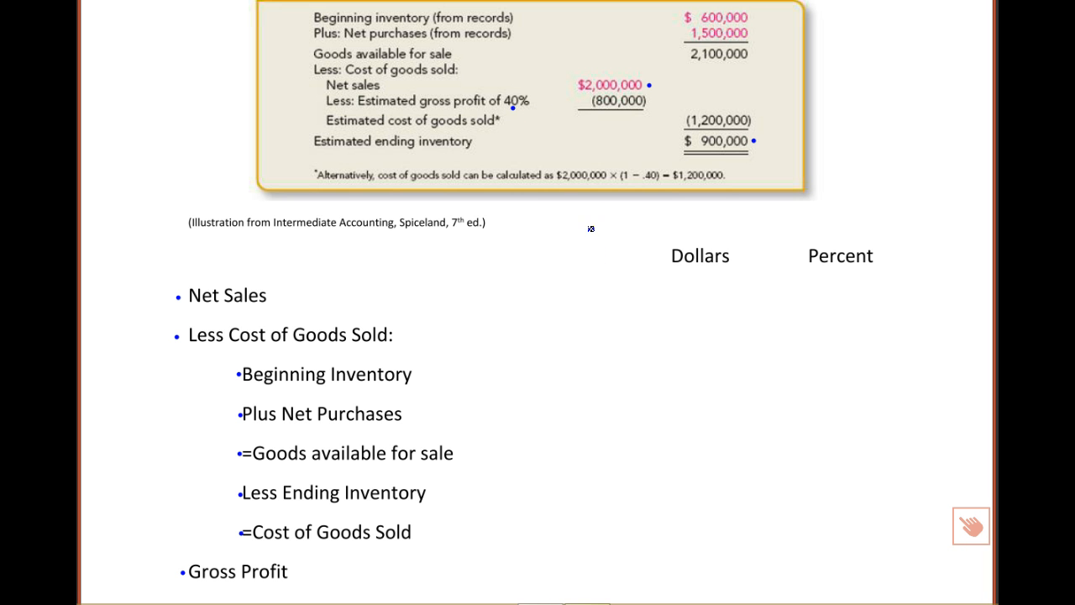
mouse_move(664, 268)
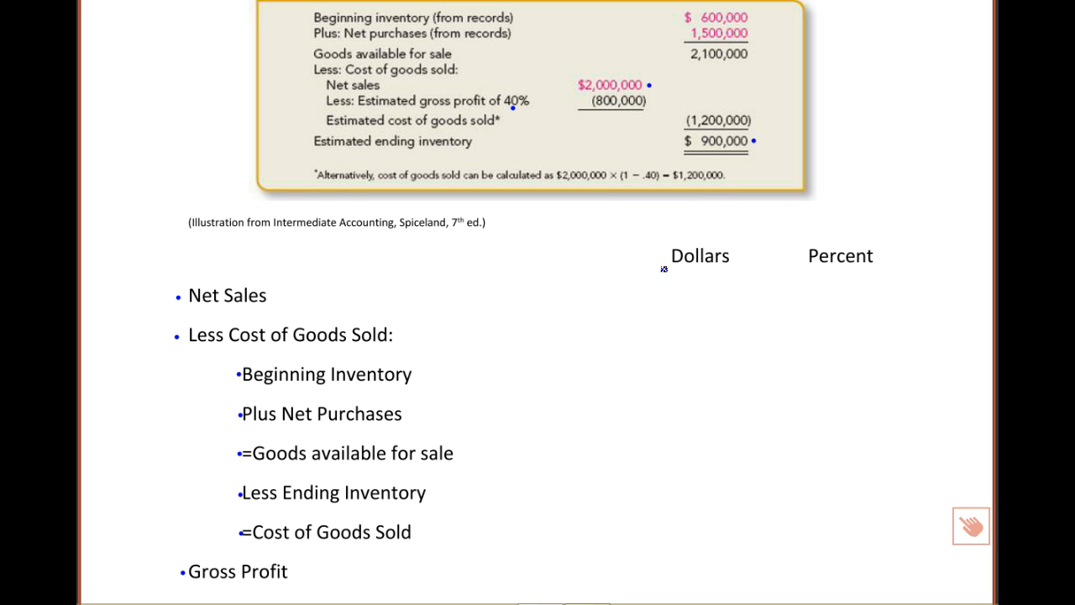
mouse_move(663, 282)
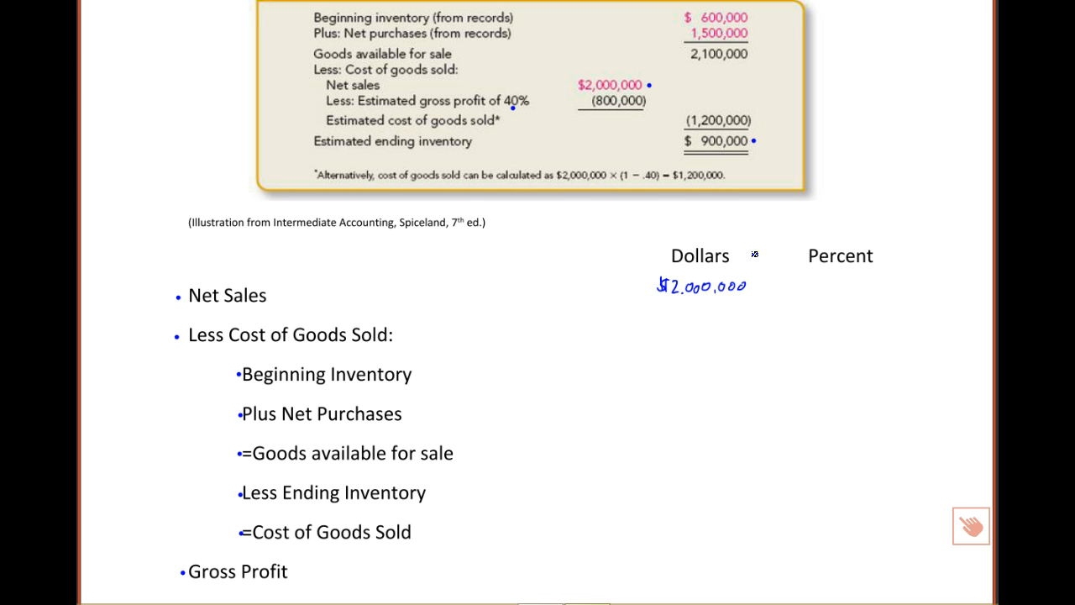
mouse_move(752, 12)
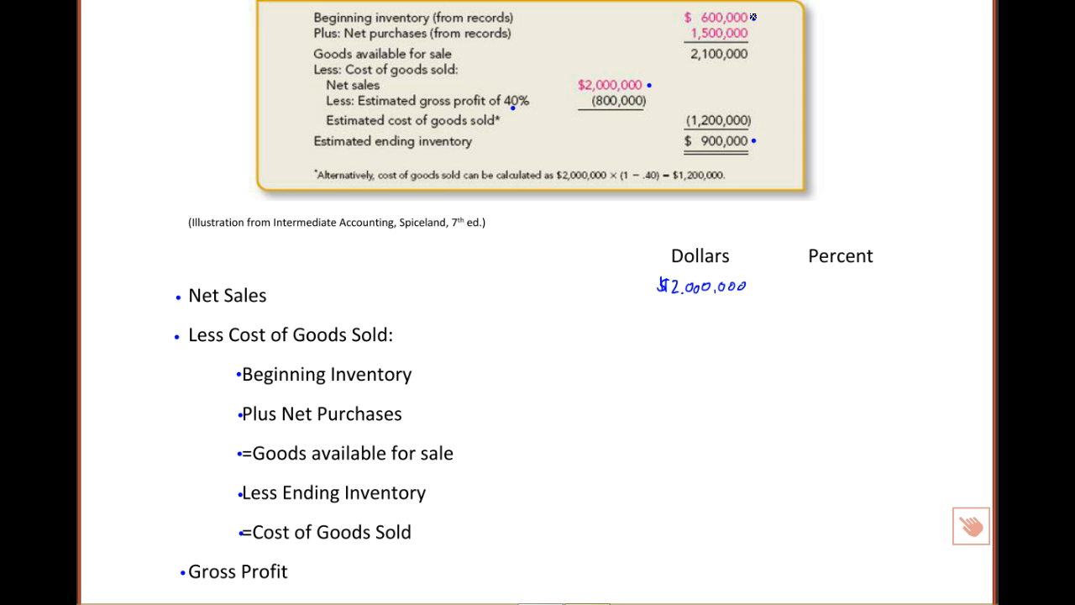
mouse_move(511, 366)
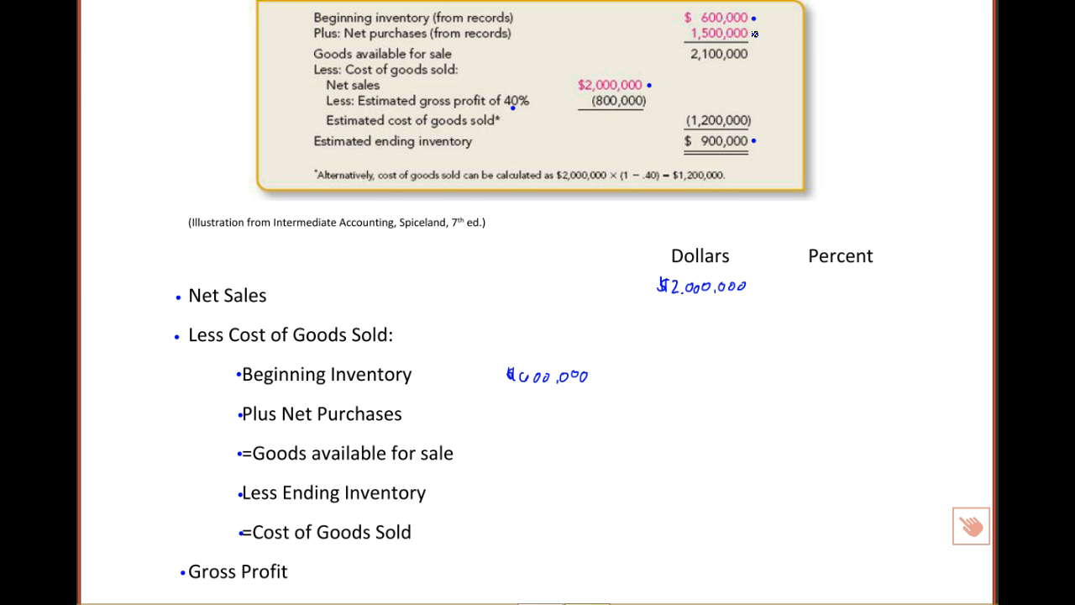
mouse_move(764, 33)
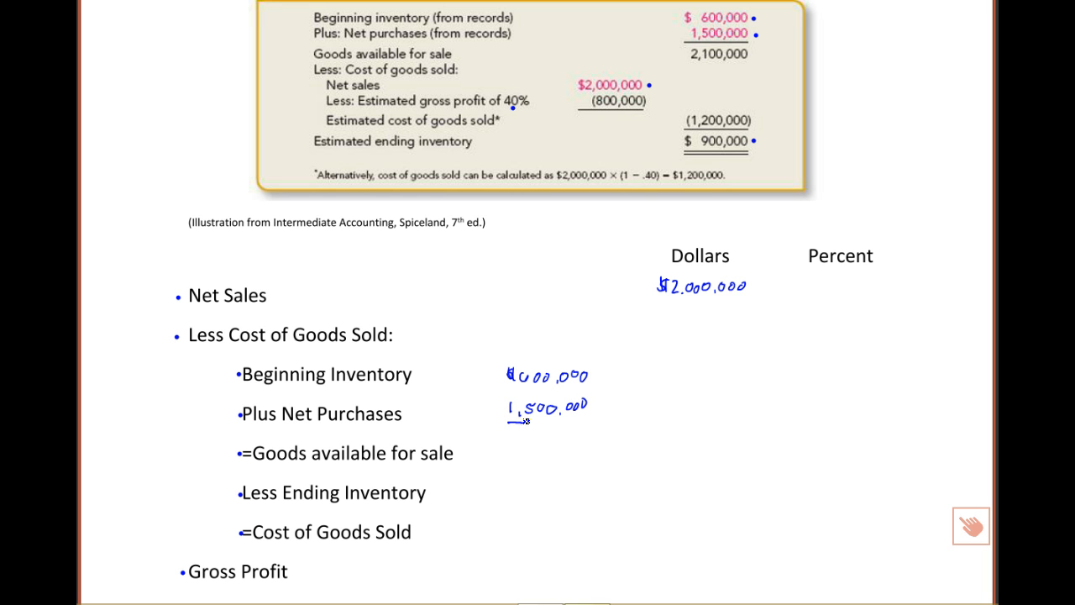
Underline the handwritten 1,500,000 net purchases figure in the Dollars column.
left_click_drag(507, 419, 588, 420)
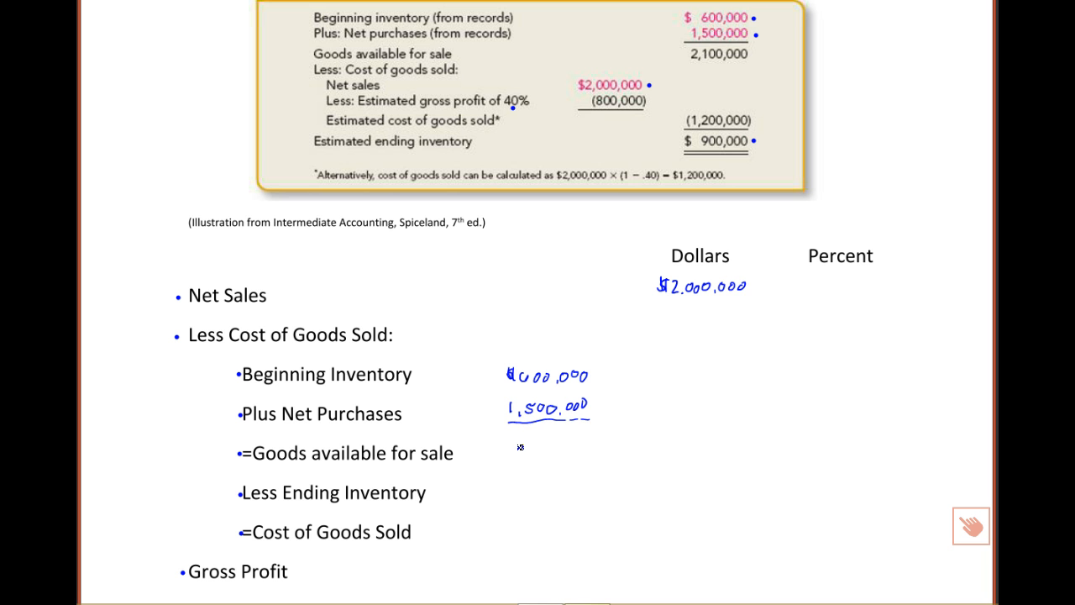
mouse_move(509, 447)
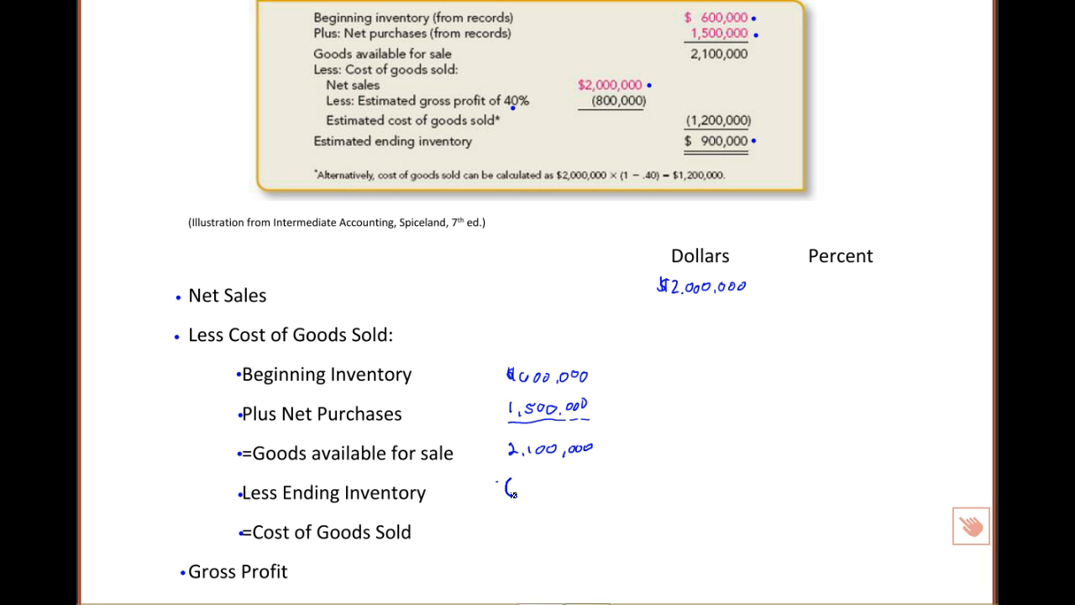
Bracket the ending inventory amount and write 100% beside net sales in the Percent column.
left_click_drag(512, 487, 596, 510)
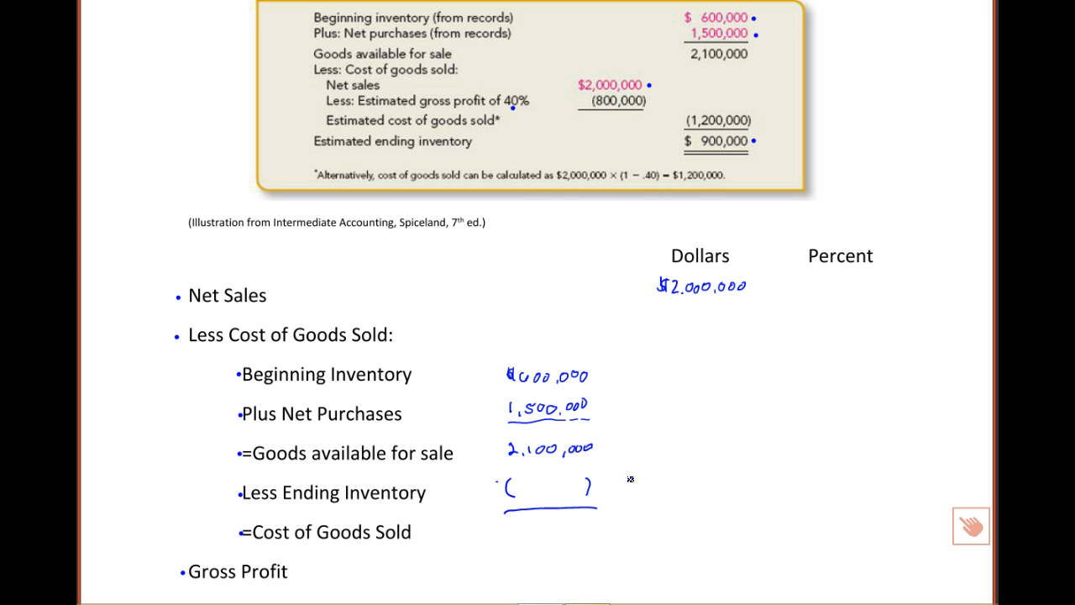
mouse_move(887, 405)
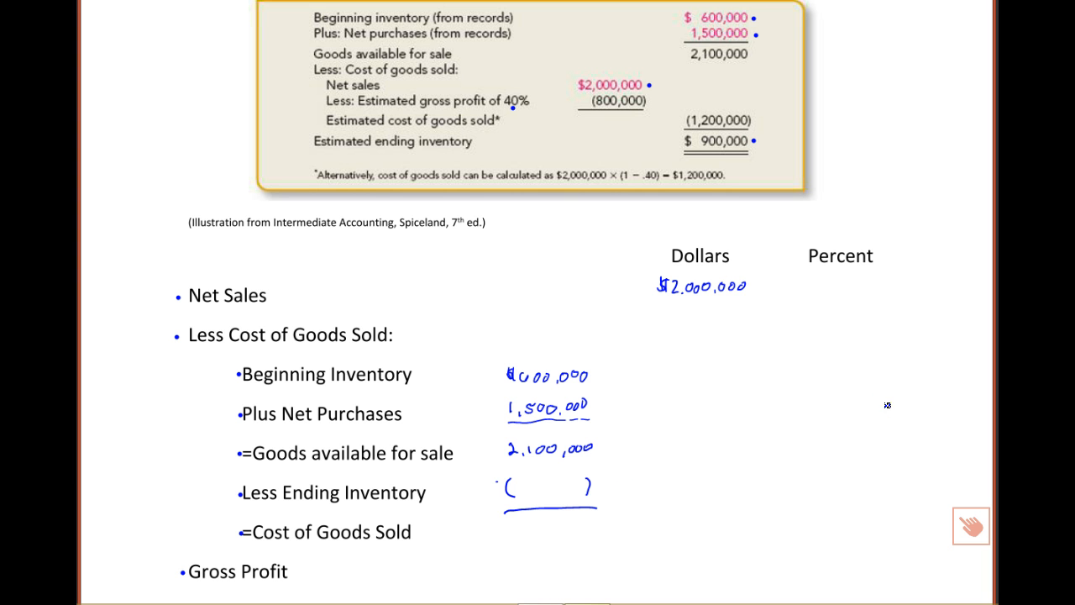
mouse_move(806, 322)
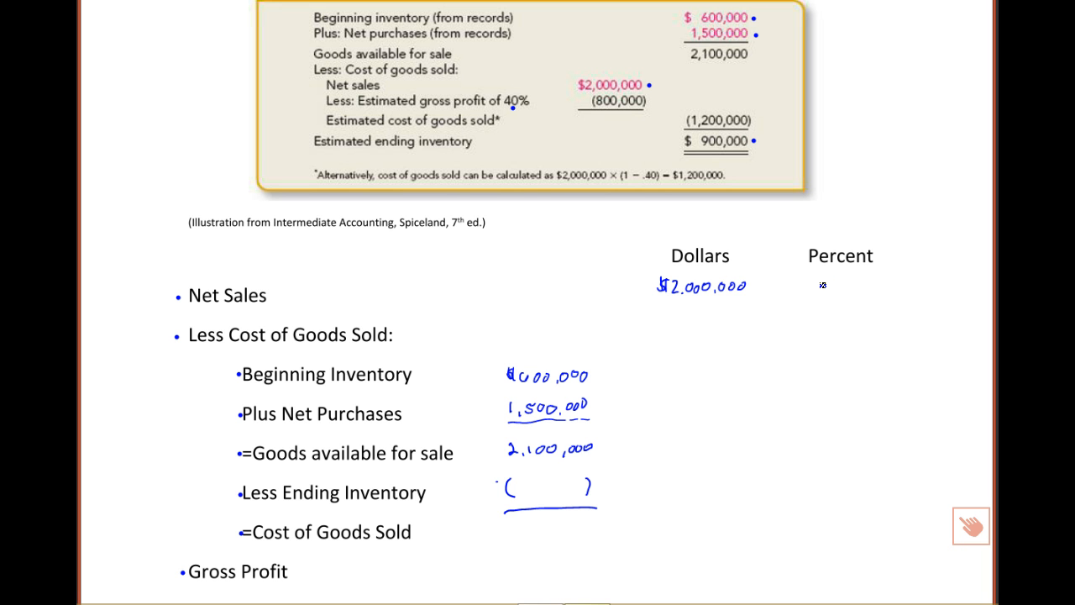
type("10")
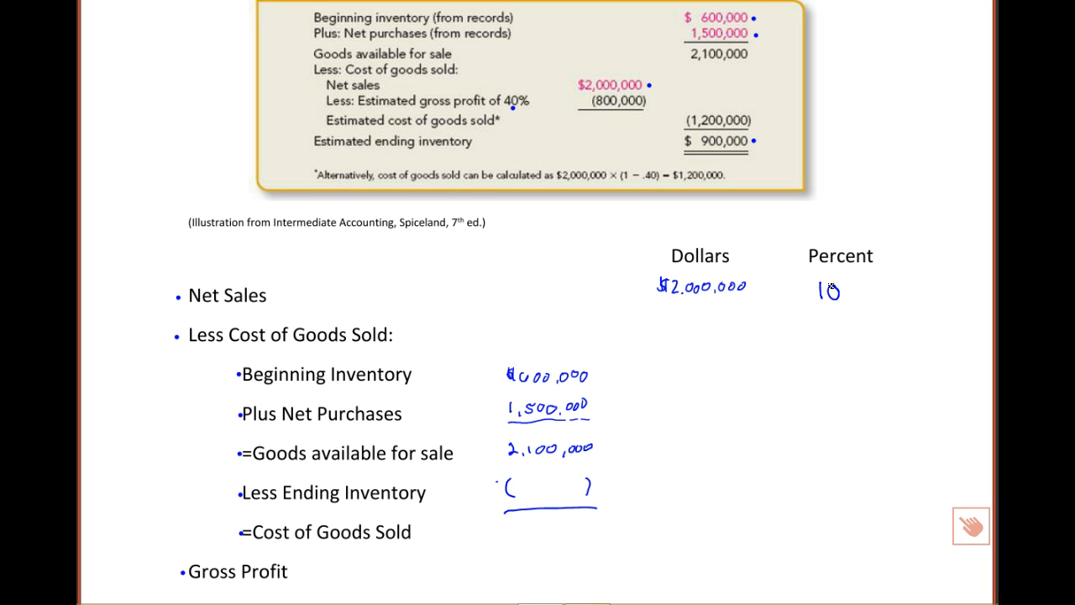
type("100%")
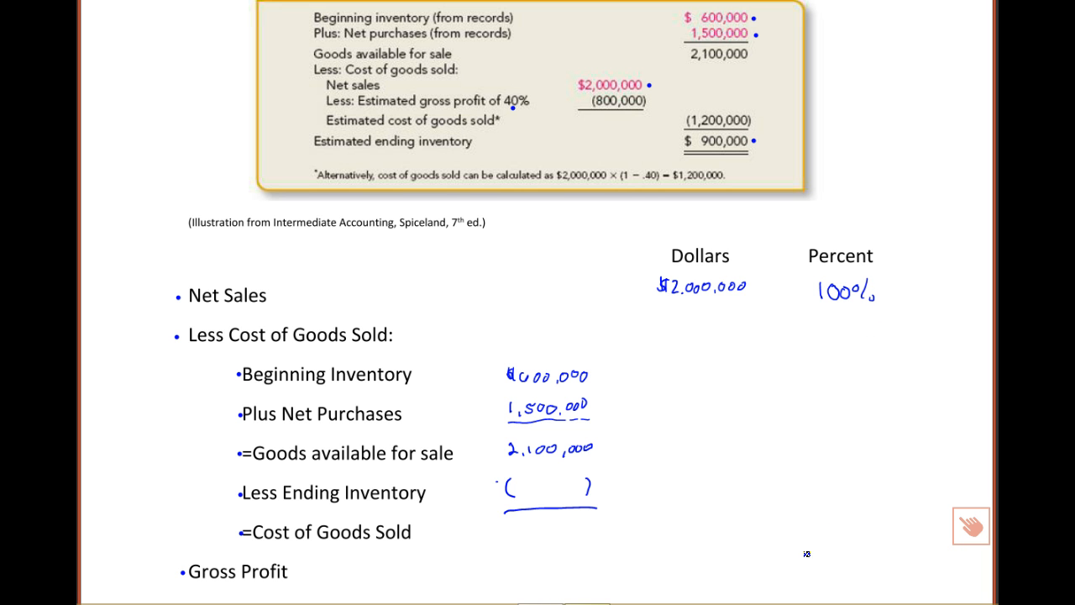
Draw total lines above the gross profit row and write 800 of the gross profit dollars.
left_click_drag(810, 554, 892, 553)
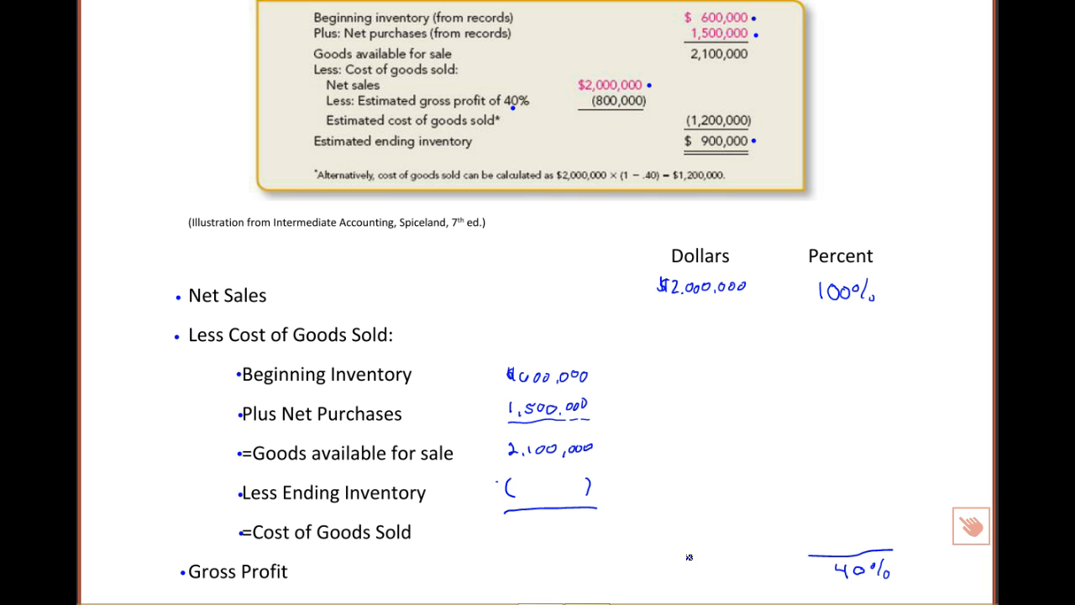
left_click_drag(681, 558, 771, 557)
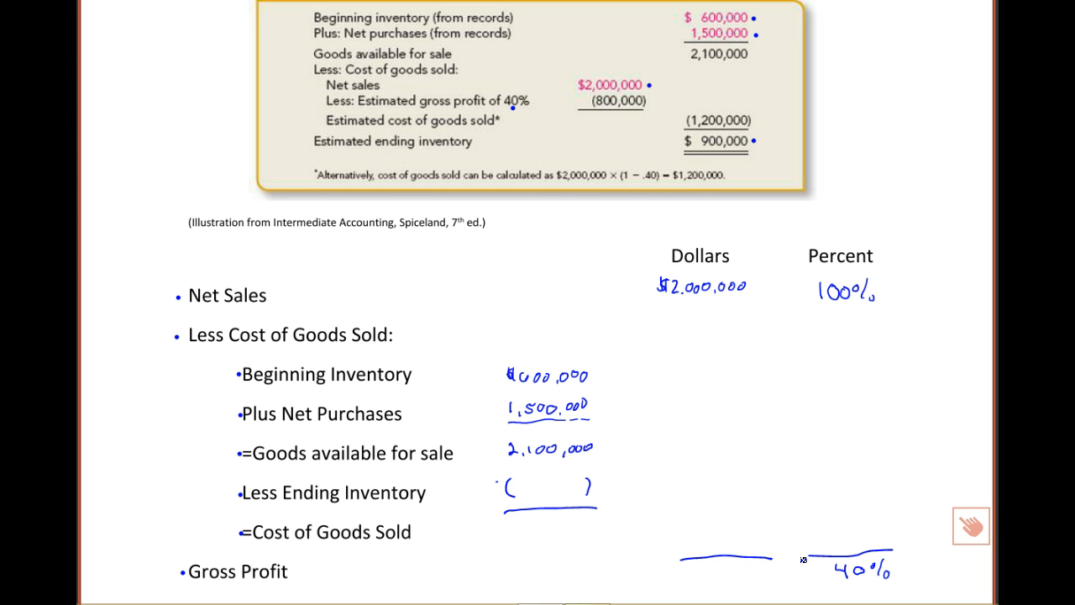
mouse_move(831, 561)
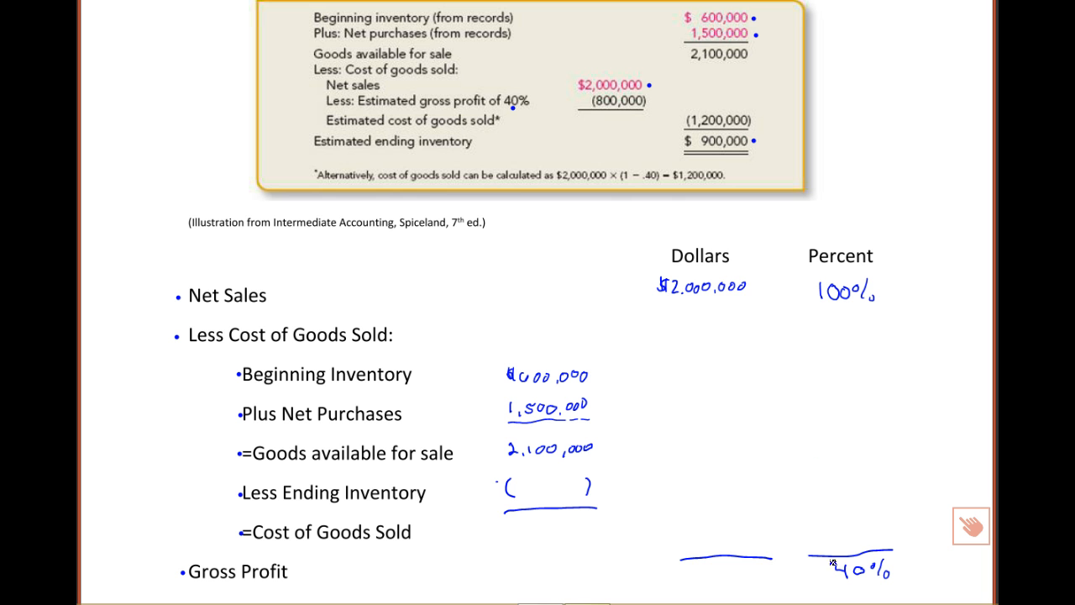
type("8")
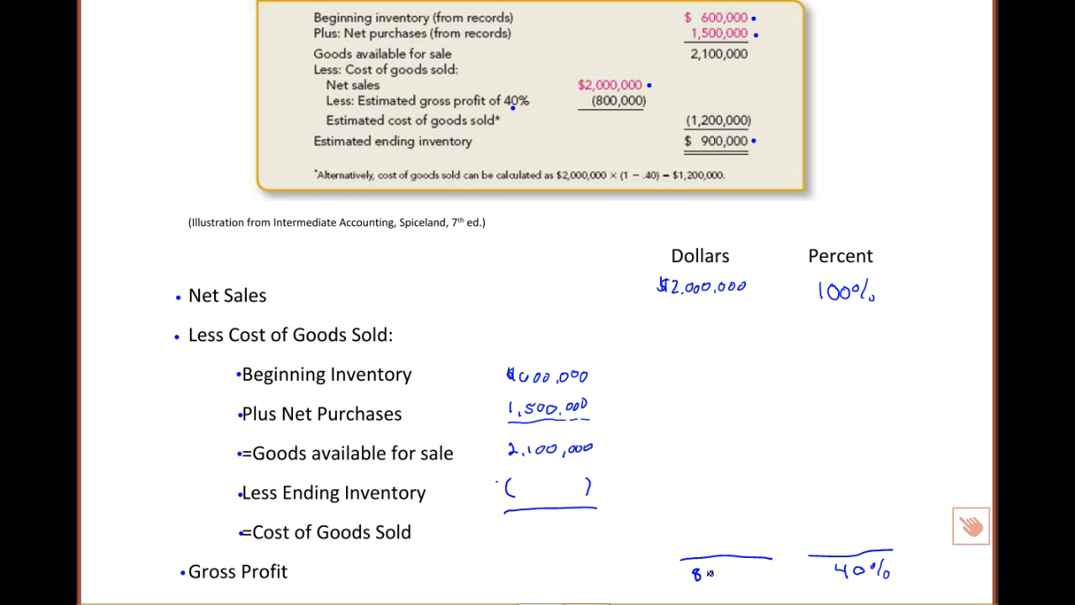
type("00,000")
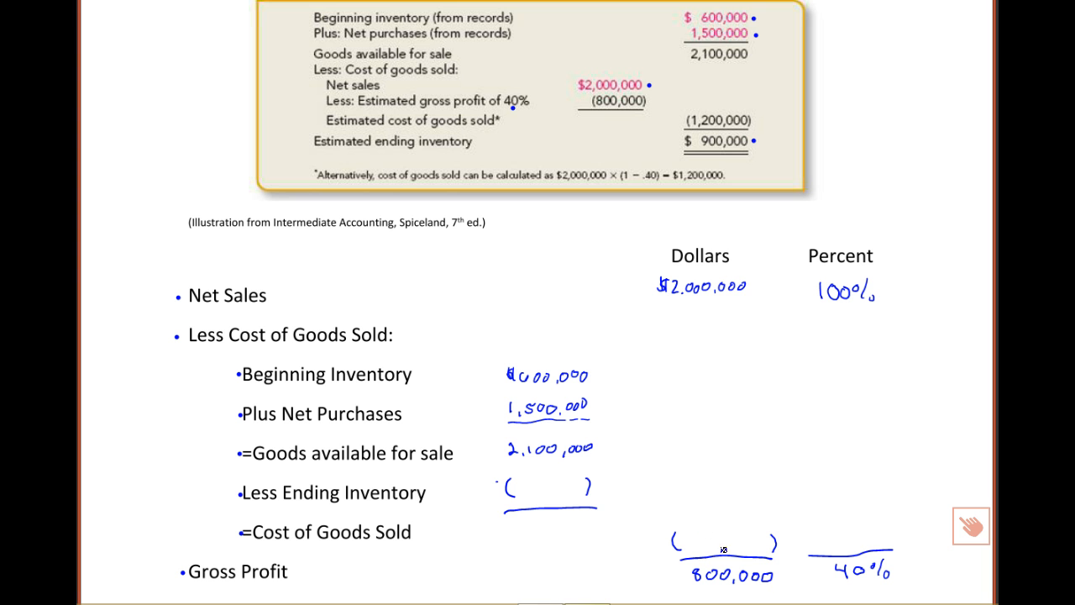
mouse_move(699, 534)
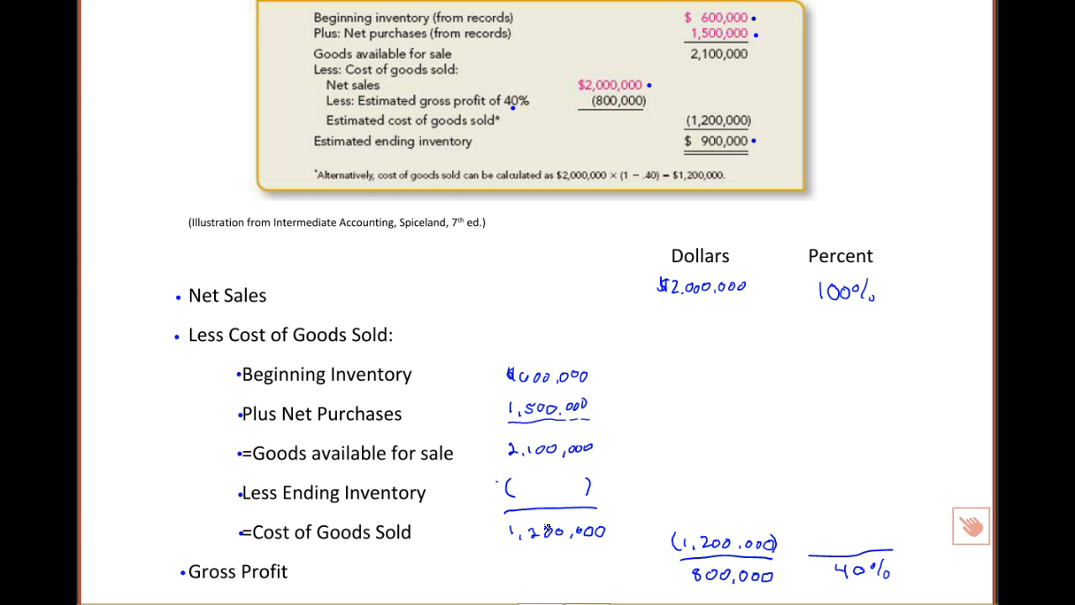
mouse_move(545, 529)
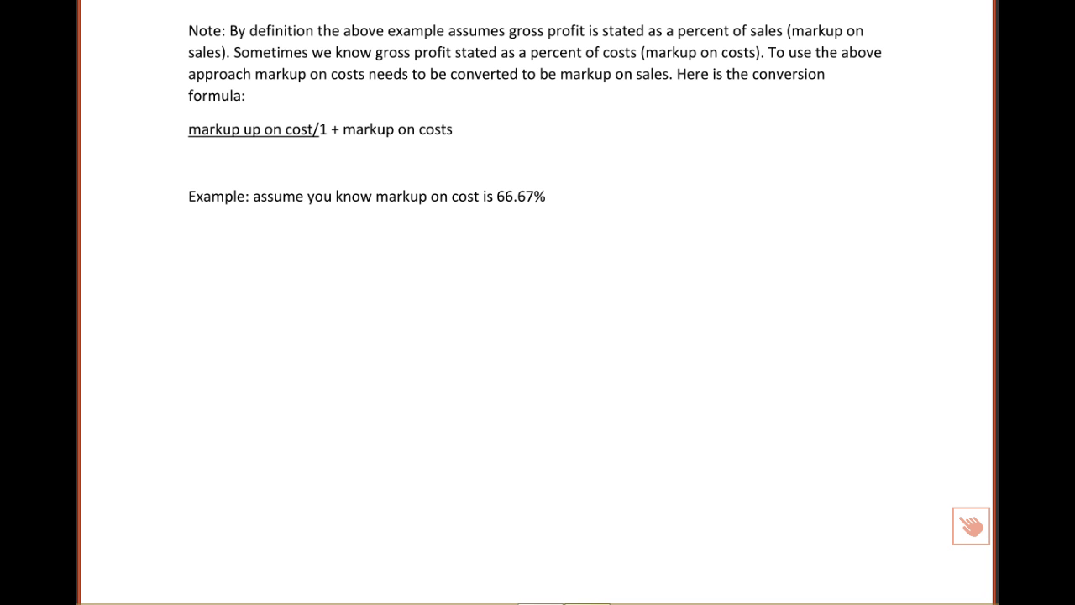
mouse_move(576, 124)
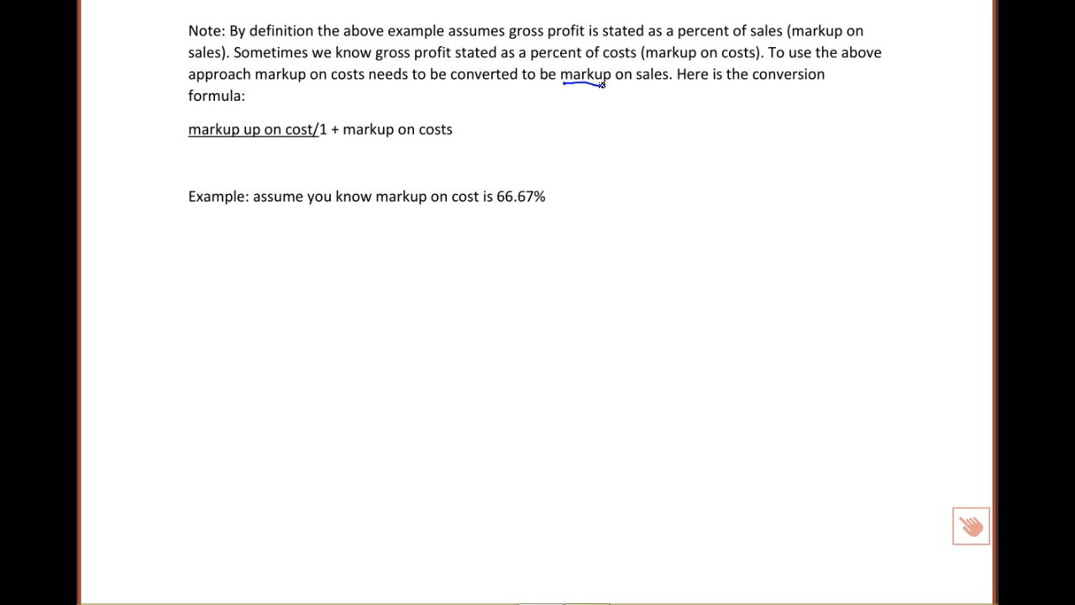
Underline 'markup on sales' and 'converted' and circle the conversion formula.
left_click_drag(563, 84, 662, 84)
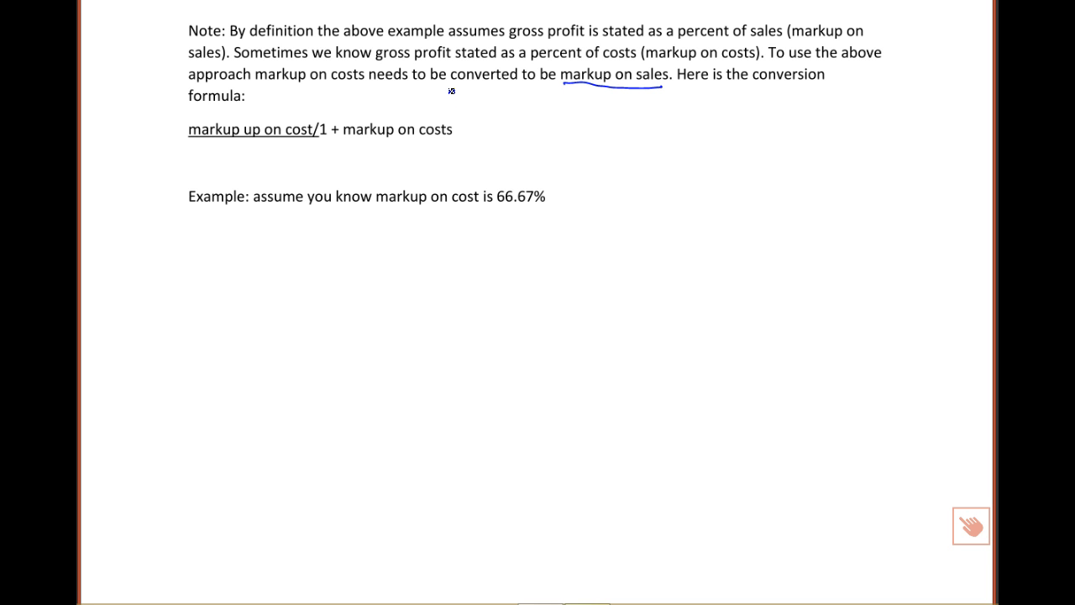
left_click_drag(450, 87, 519, 88)
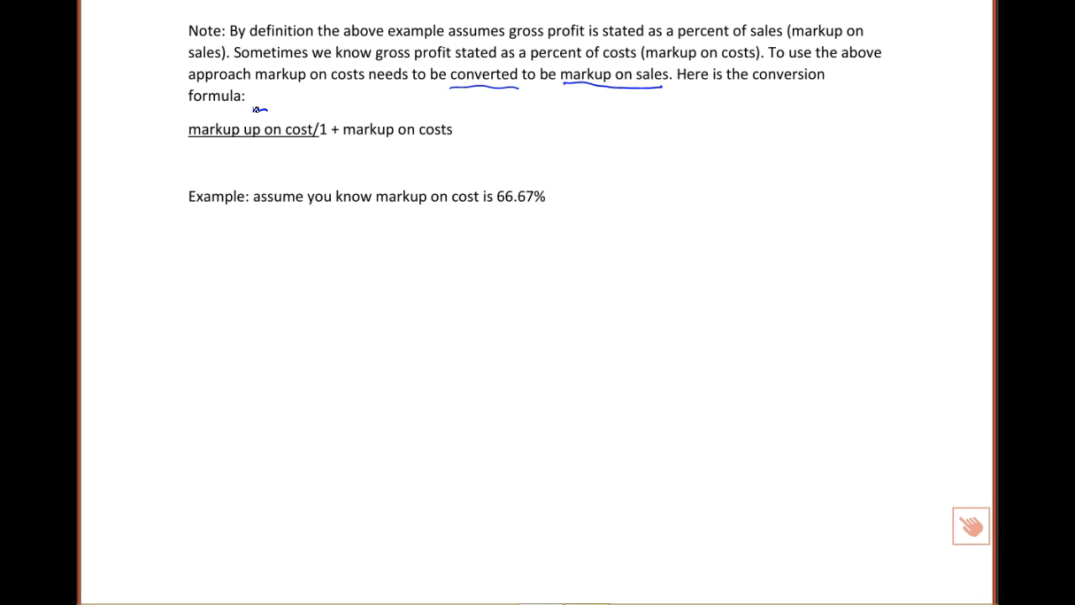
left_click_drag(255, 111, 440, 147)
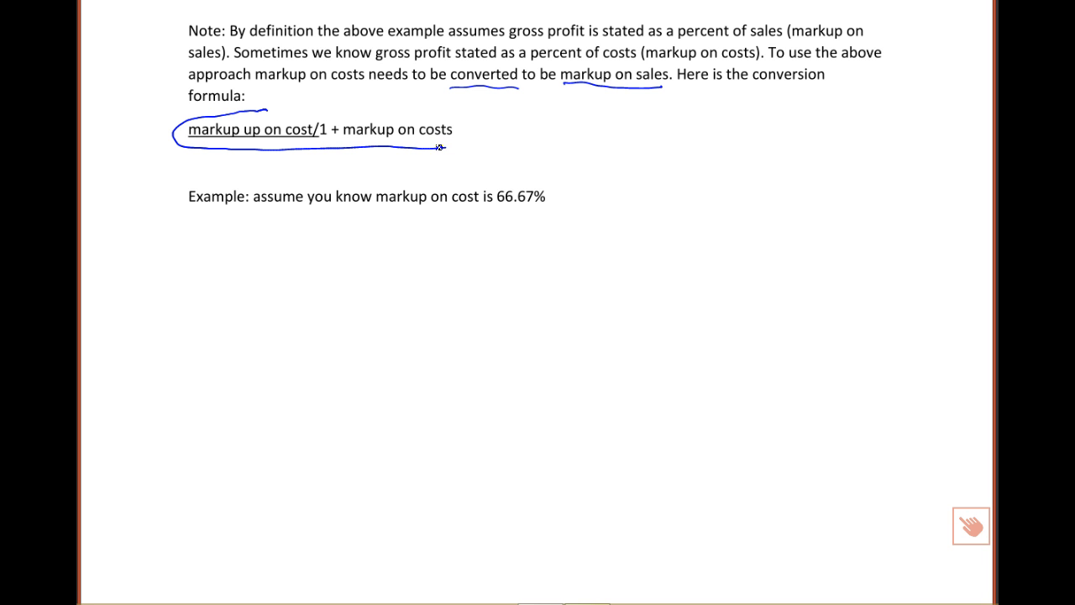
left_click_drag(440, 148, 344, 109)
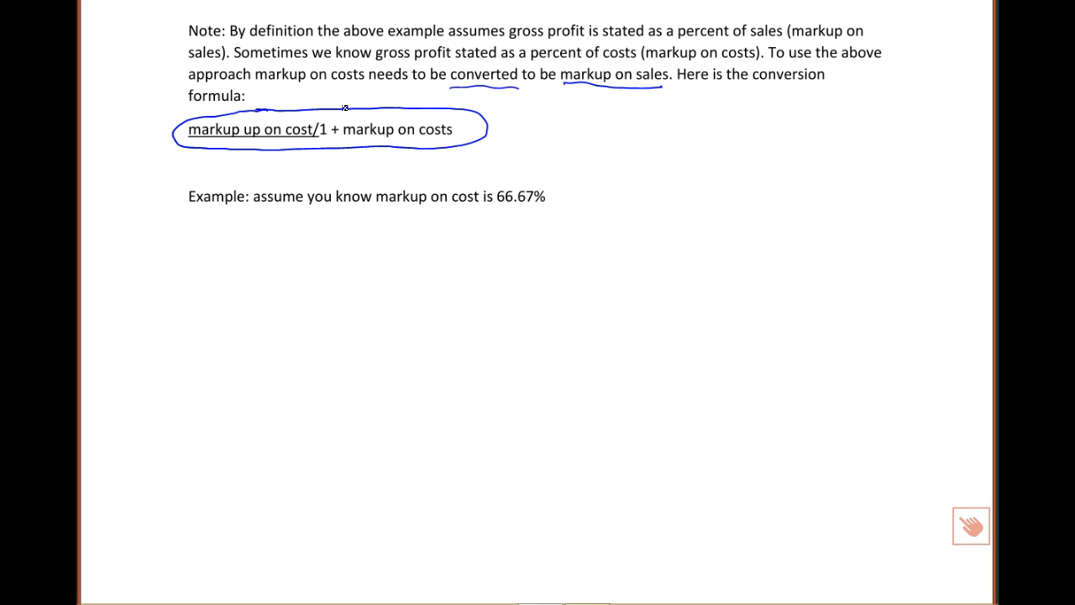
mouse_move(500, 212)
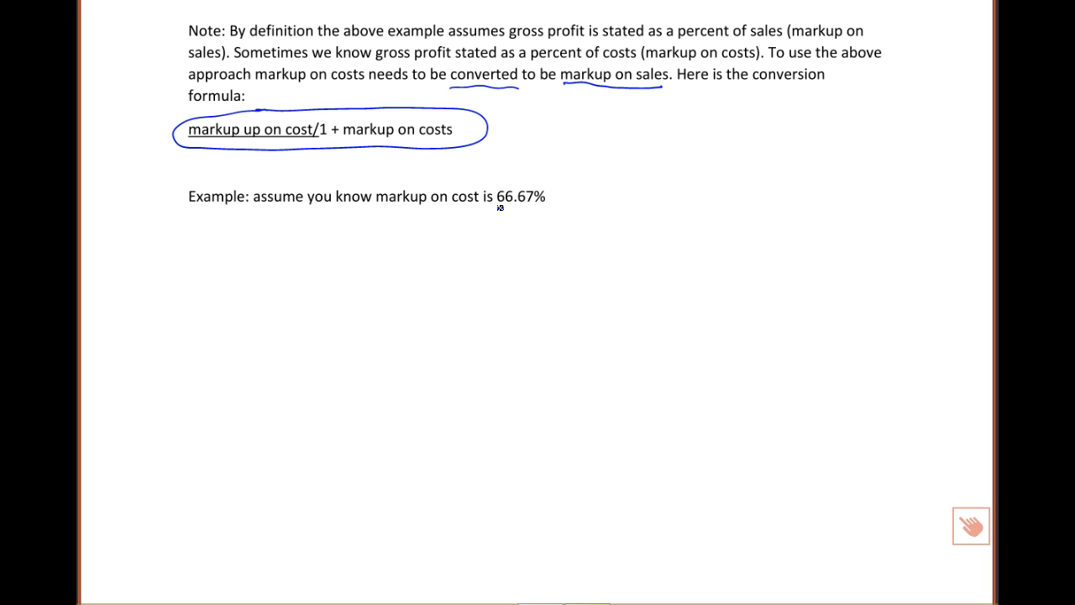
Underline the 66.67% markup on cost and write .6667 beside the conversion formula.
left_click_drag(500, 208, 529, 215)
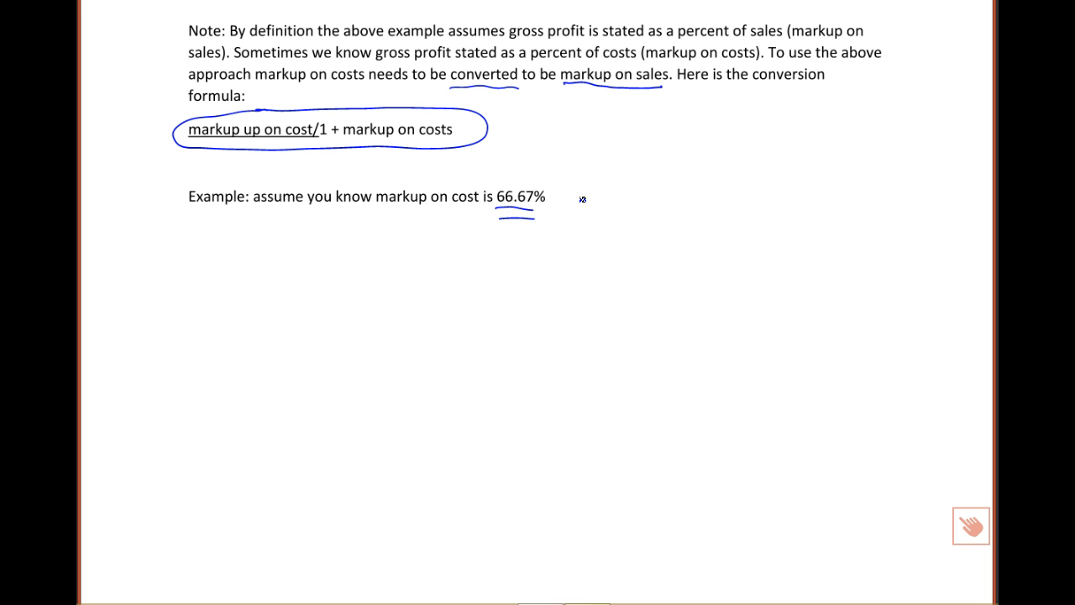
mouse_move(606, 103)
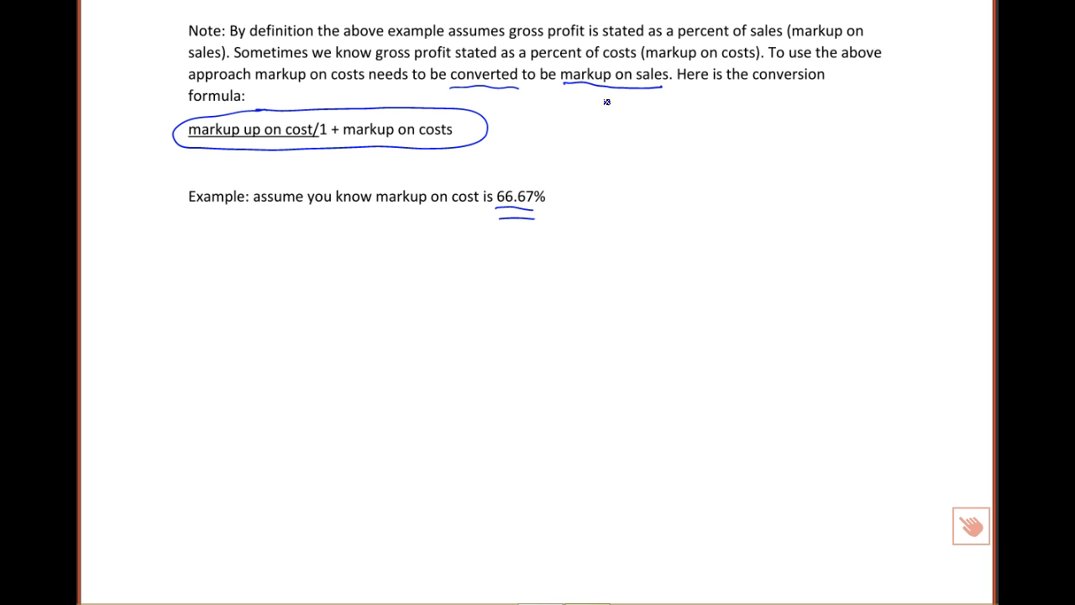
mouse_move(574, 151)
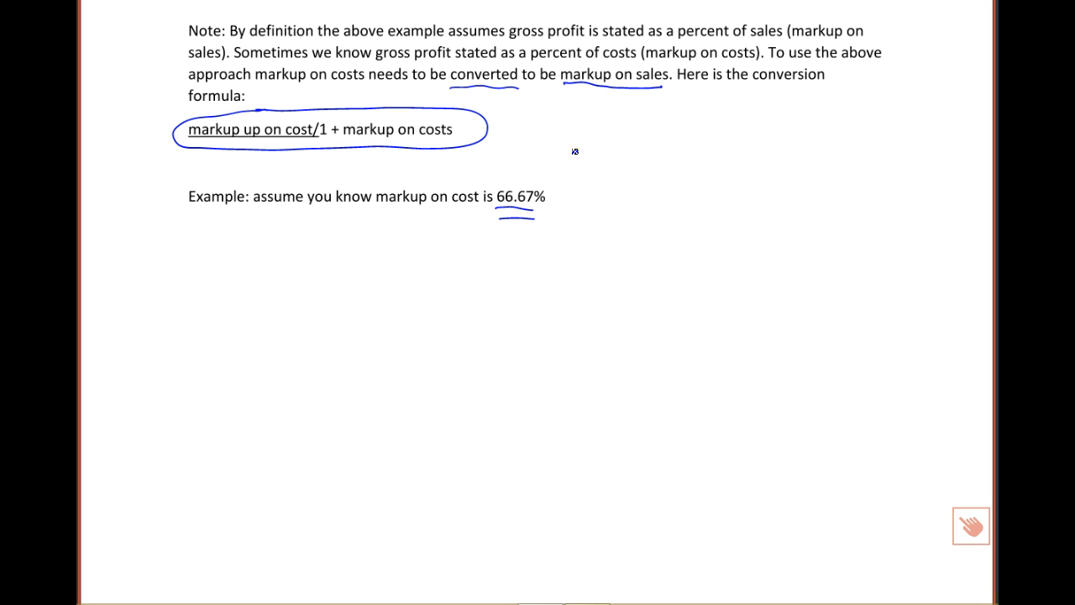
mouse_move(571, 131)
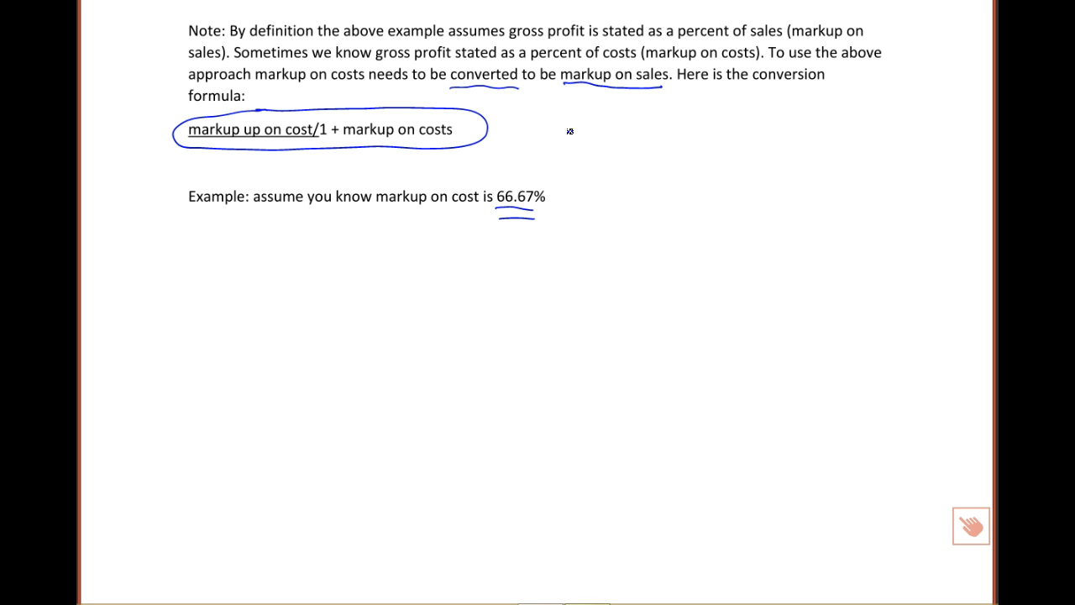
mouse_move(561, 141)
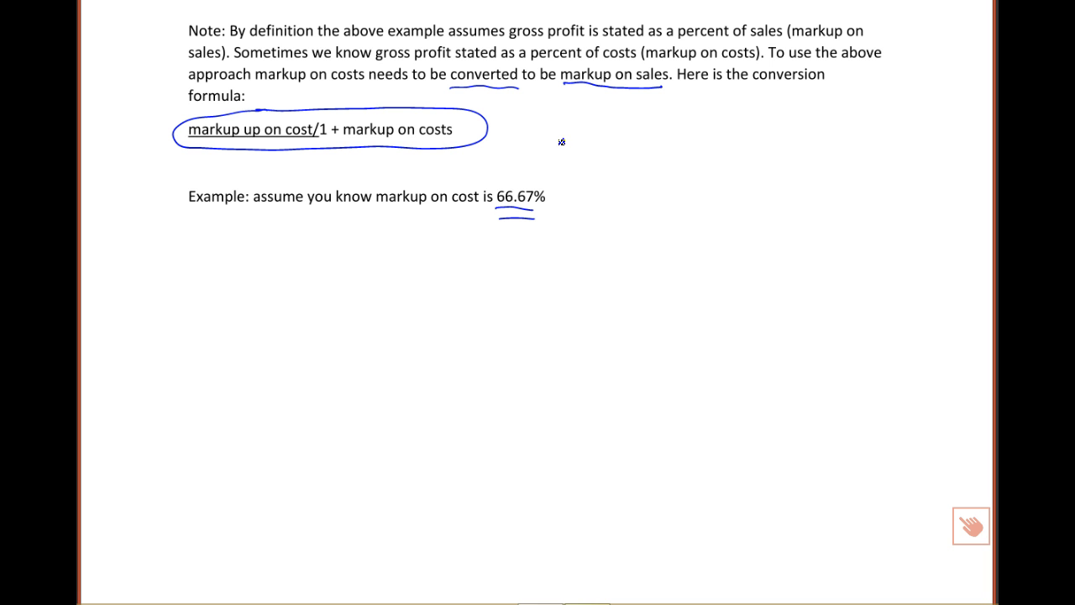
left_click_drag(555, 137, 596, 131)
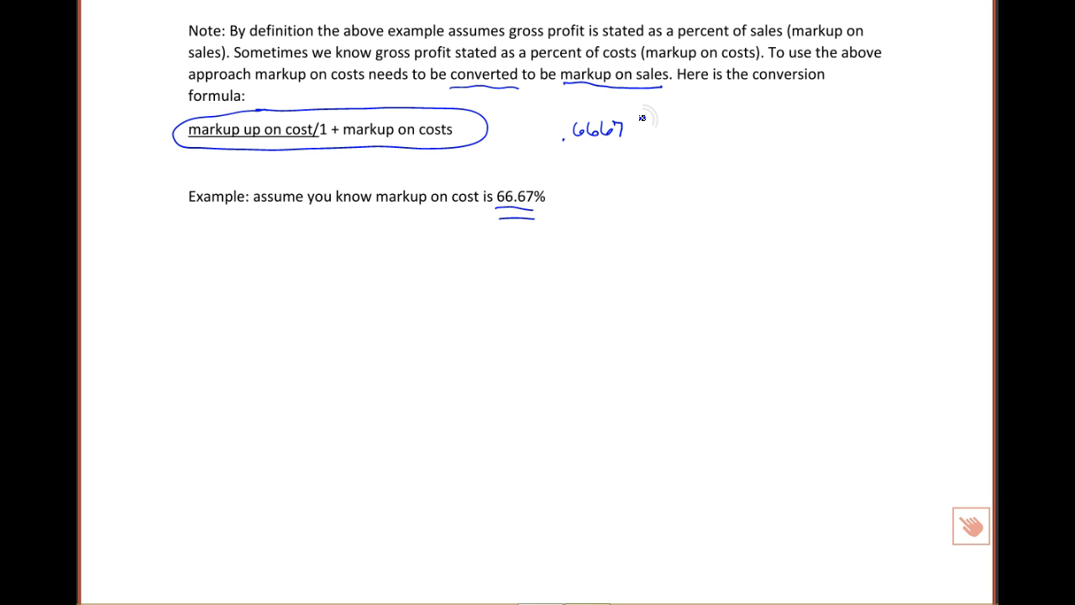
right_click(642, 121)
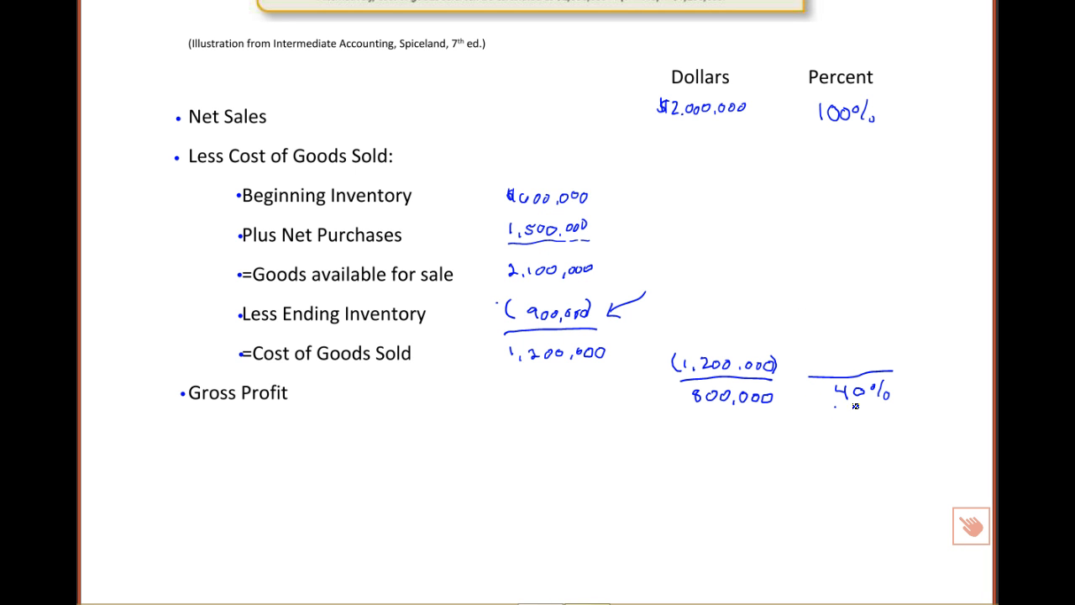
Double-underline the 40% gross profit percentage on the income statement.
left_click_drag(832, 408, 882, 411)
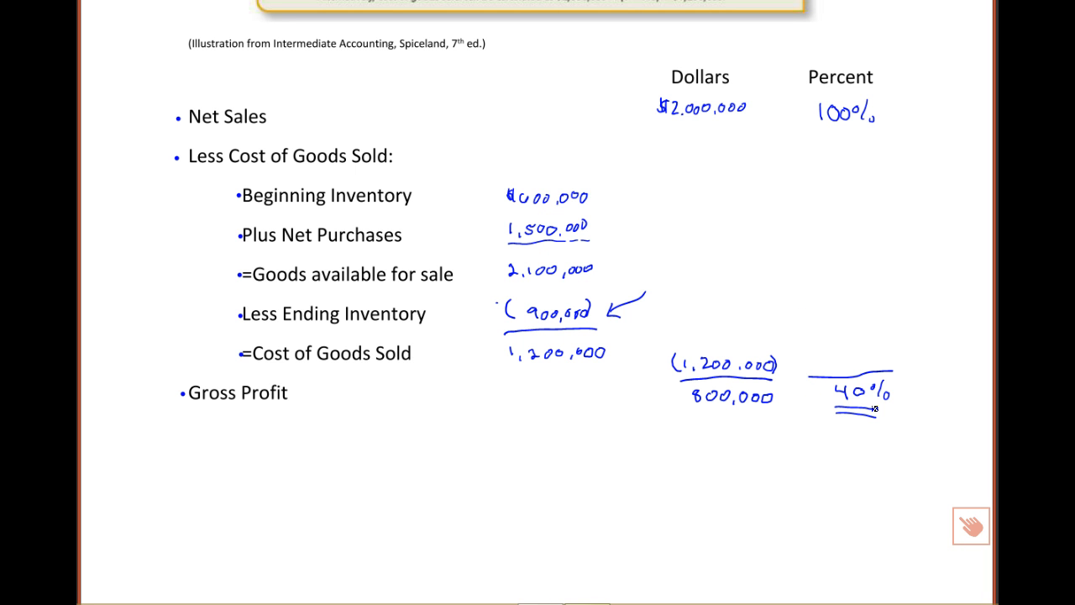